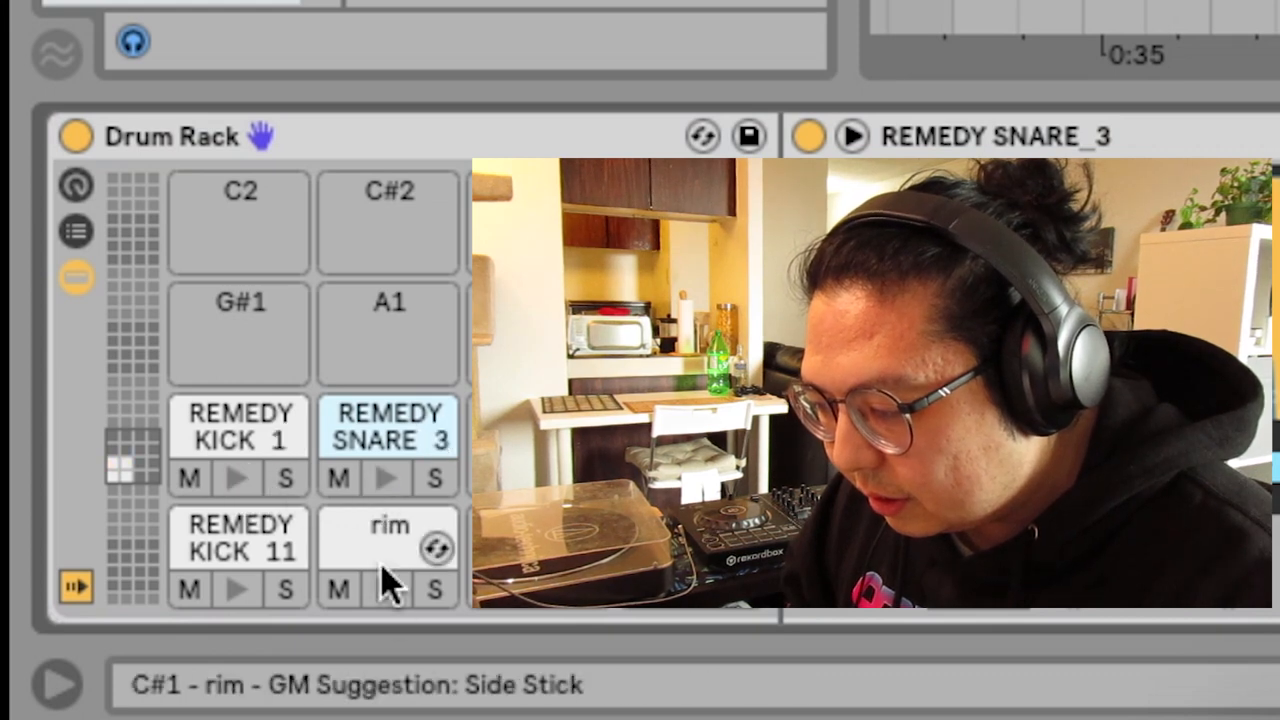
- Load a rim sample onto an empty Drum Rack pad alongside the kick and snare
{"action": "left_click", "coordinate": [236, 588]}
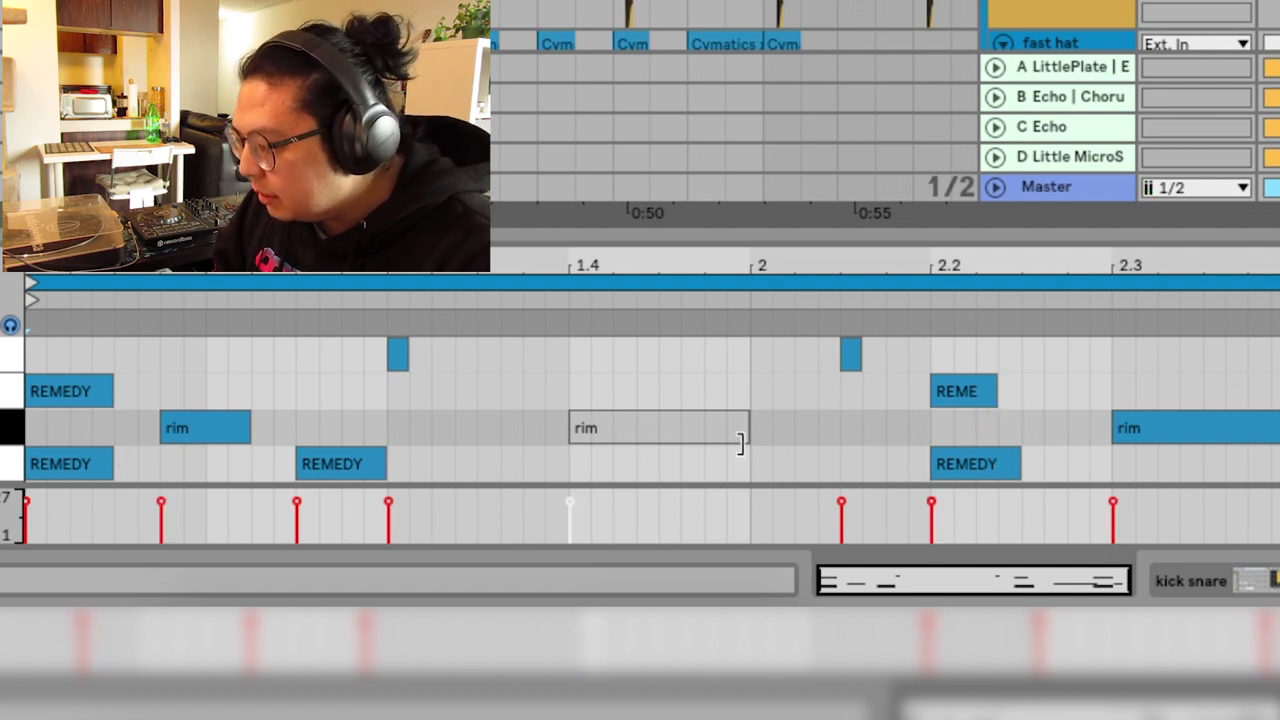
- Add a long rim note around beat 1.4 of the drum clip
{"action": "left_click", "coordinate": [658, 428]}
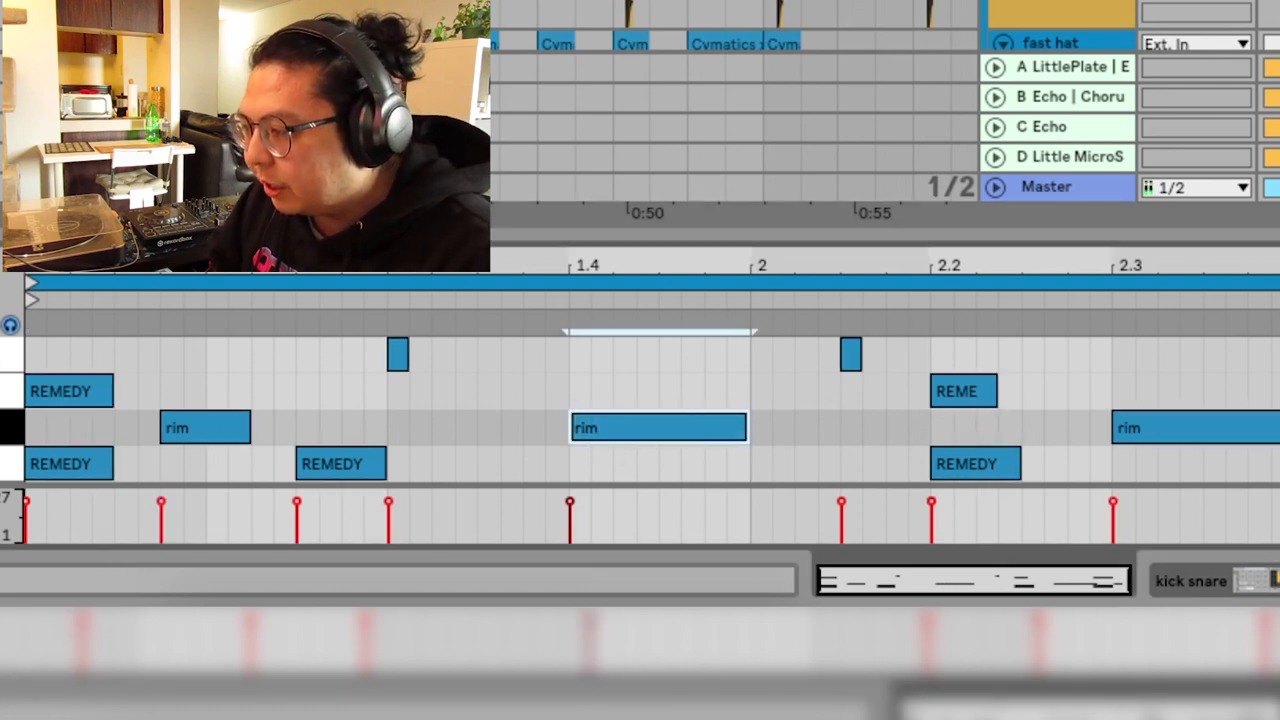
{"action": "left_click", "coordinate": [658, 428]}
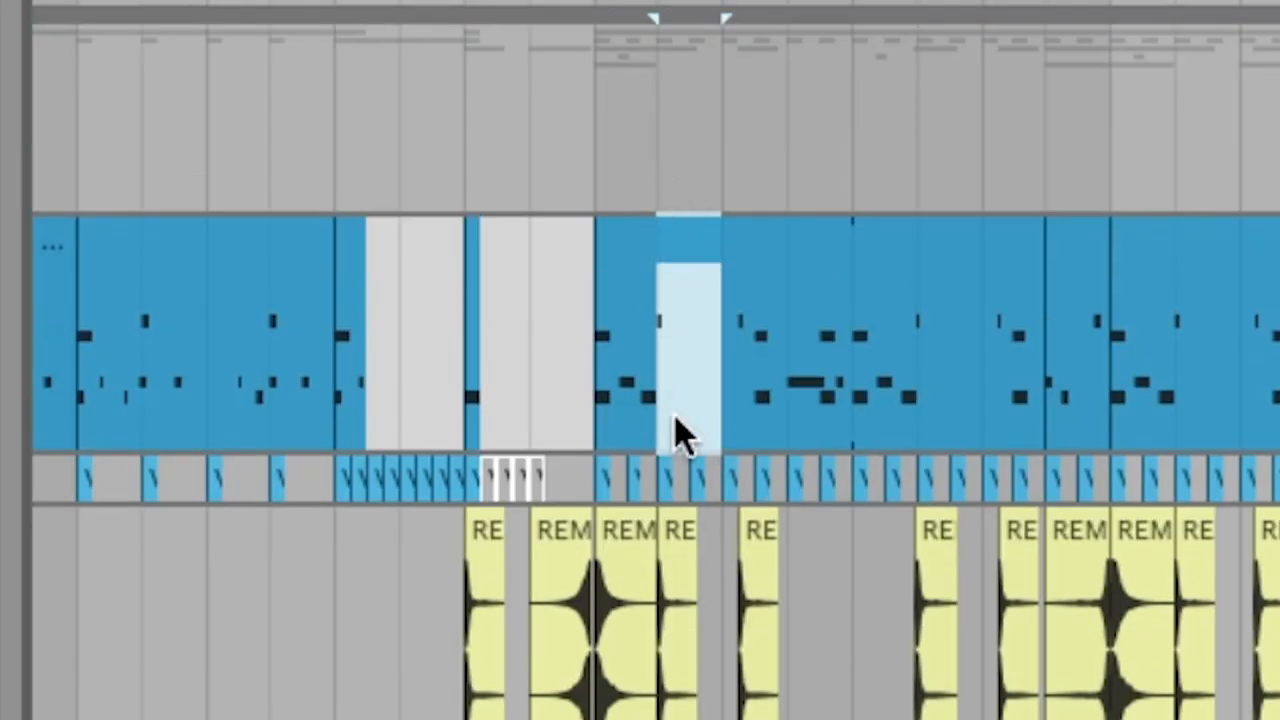
{"action": "mouse_move", "coordinate": [916, 504]}
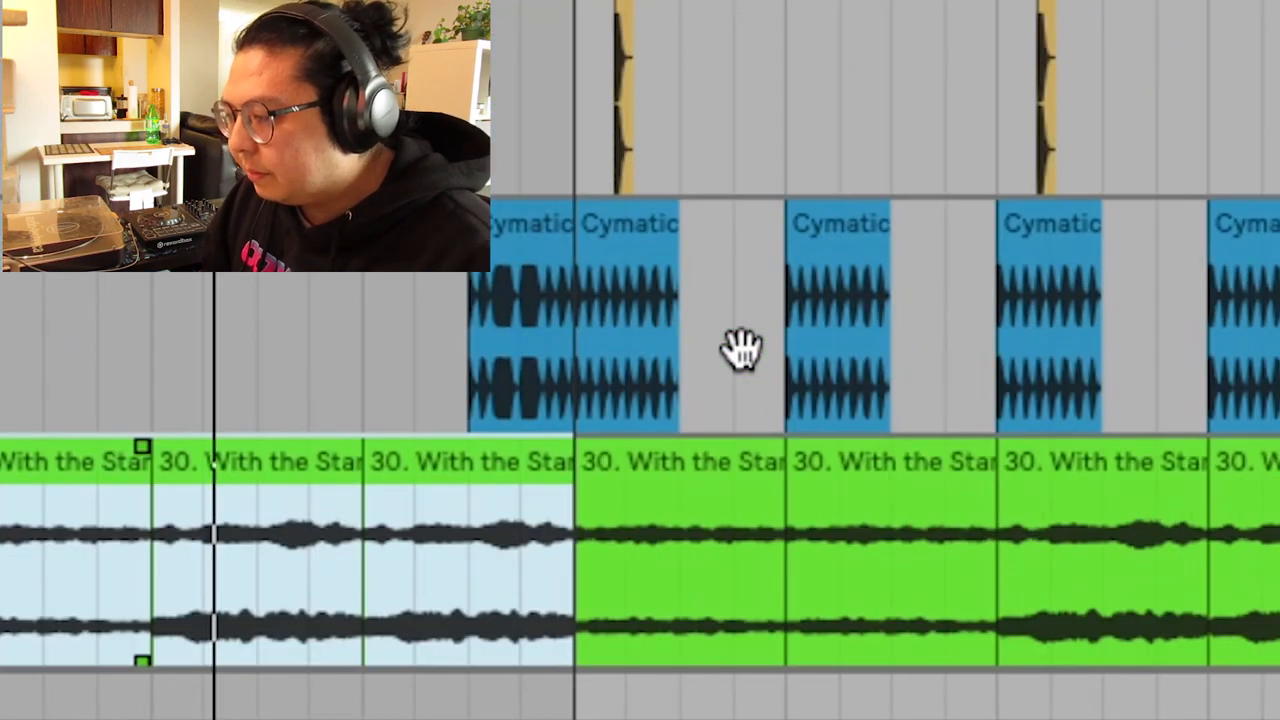
- Scroll through the arrangement while chopping the Cymatics vocal into rhythmic slices
{"action": "scroll", "scroll_direction": "down", "scroll_amount": 3}
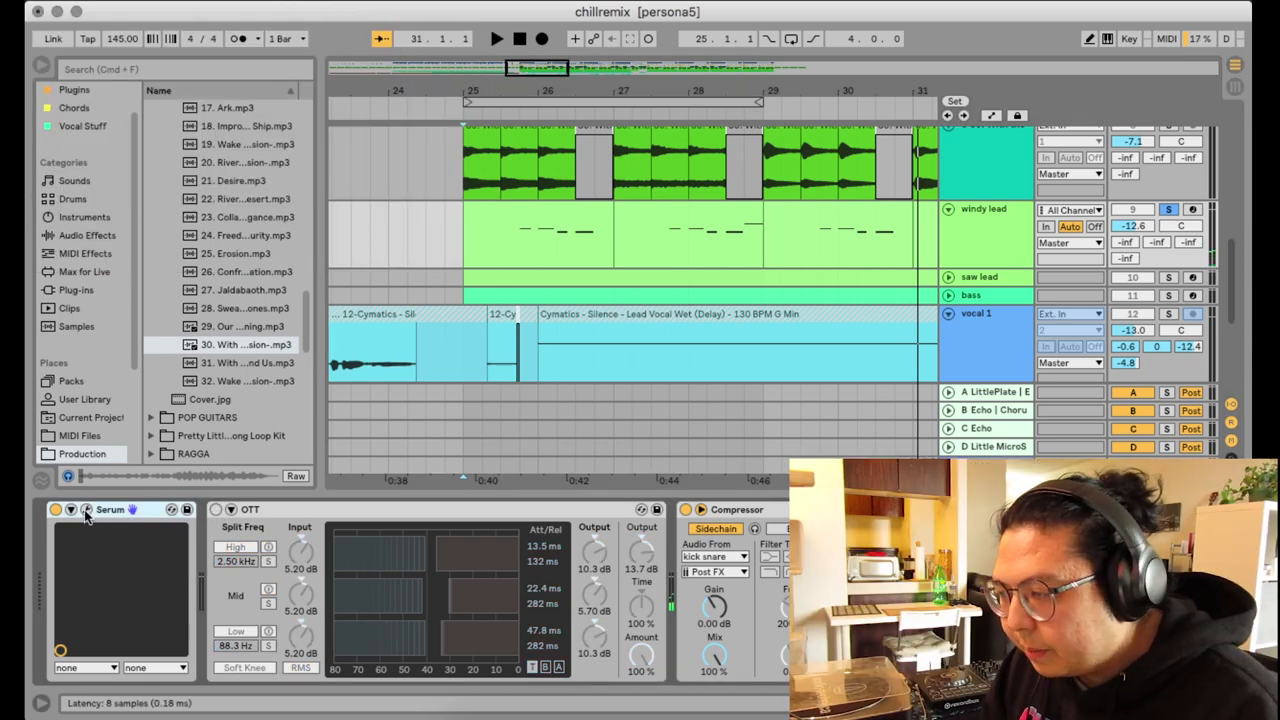
{"action": "left_click", "coordinate": [84, 510]}
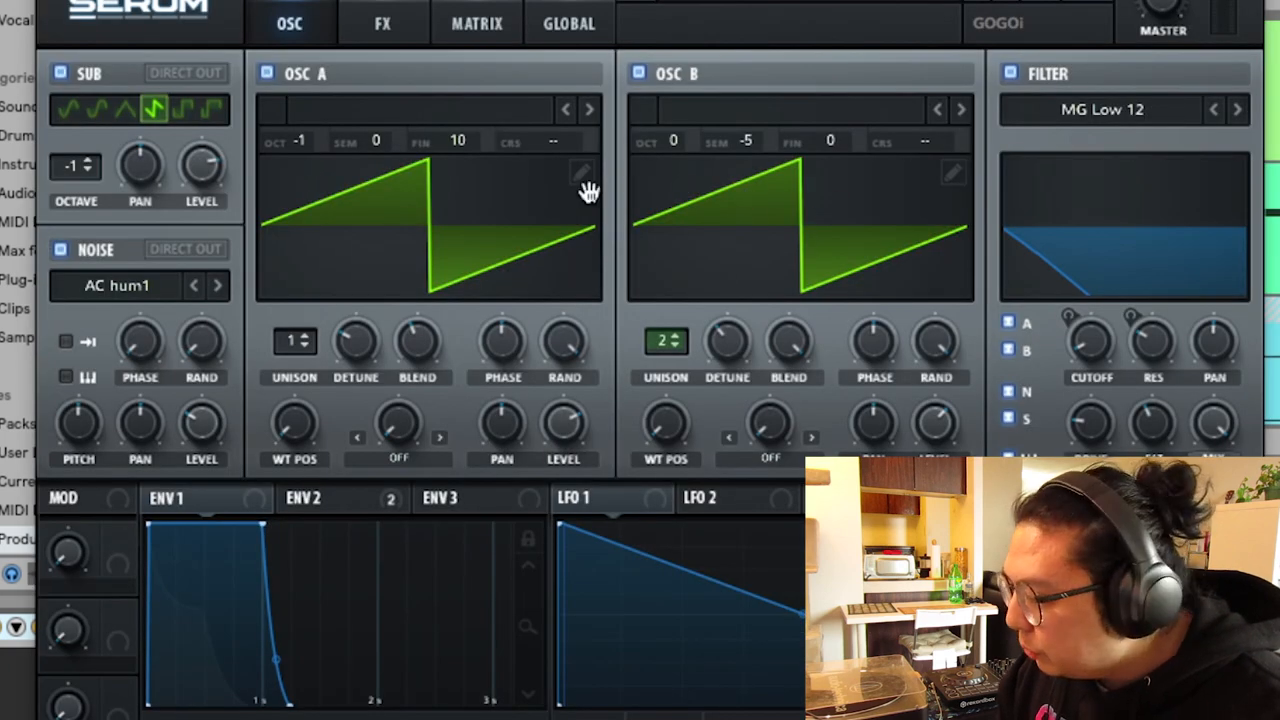
{"action": "mouse_move", "coordinate": [1160, 252]}
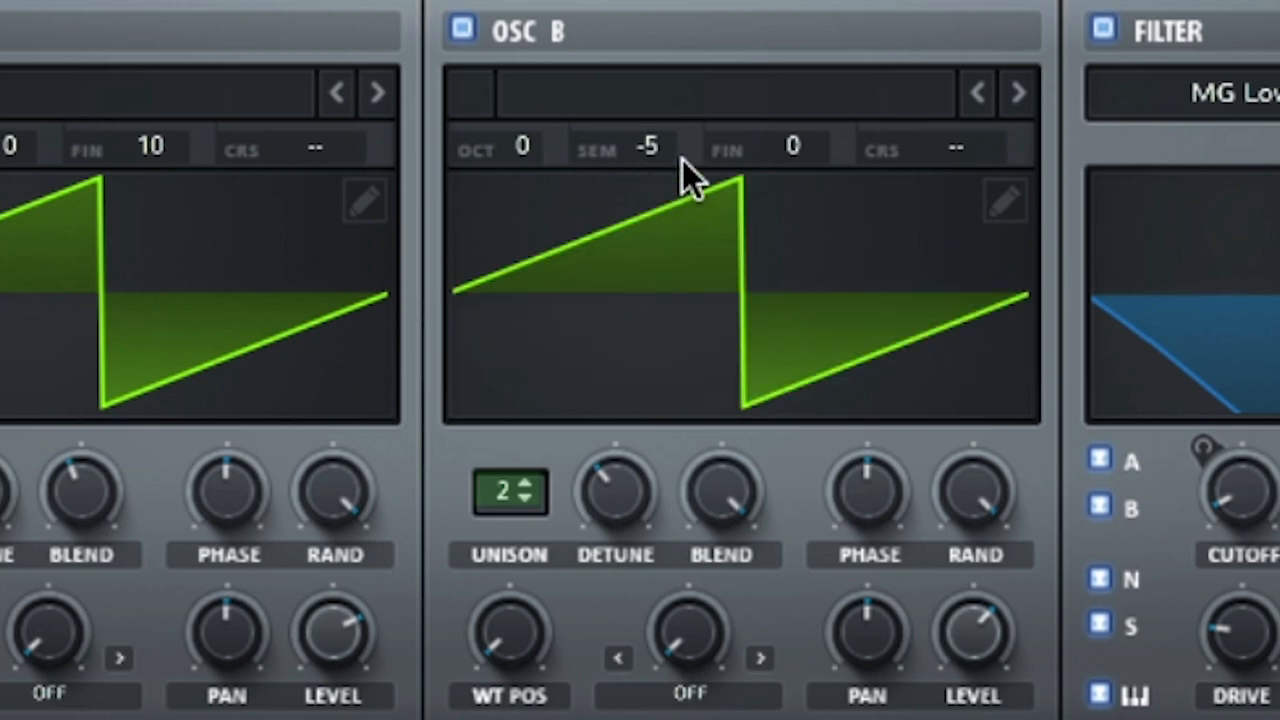
{"action": "mouse_move", "coordinate": [244, 530]}
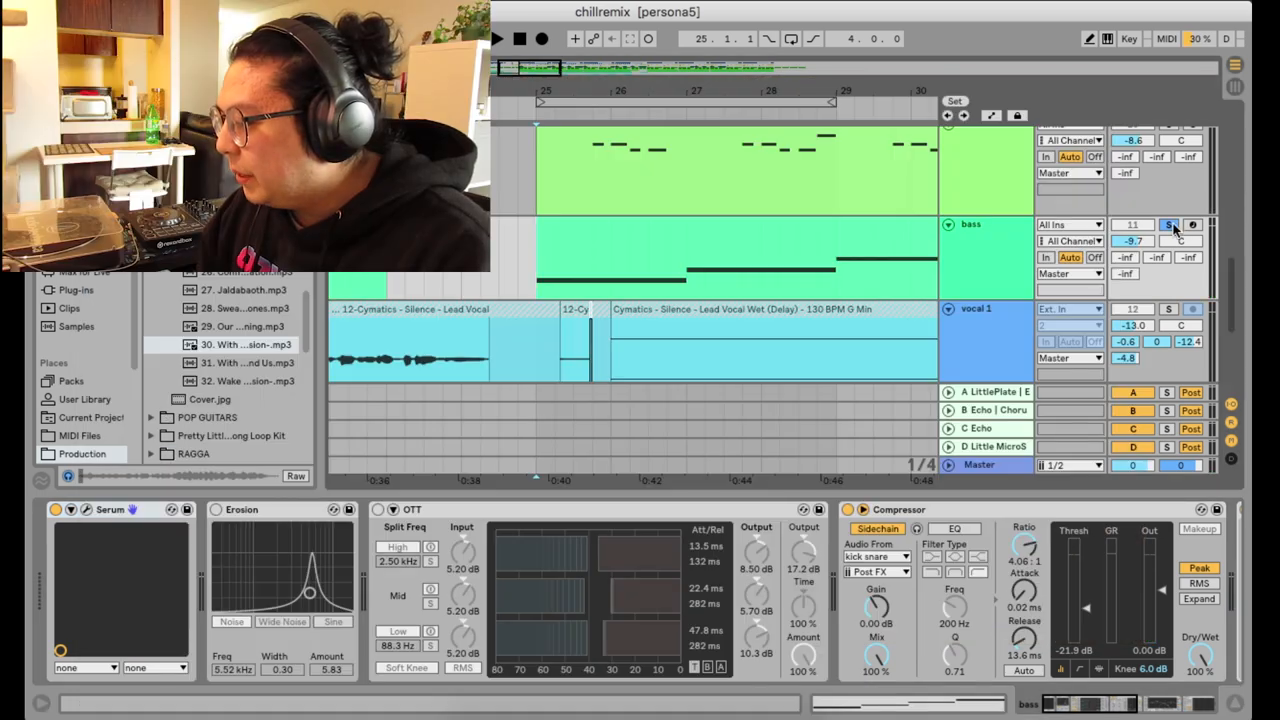
{"action": "left_click", "coordinate": [496, 38]}
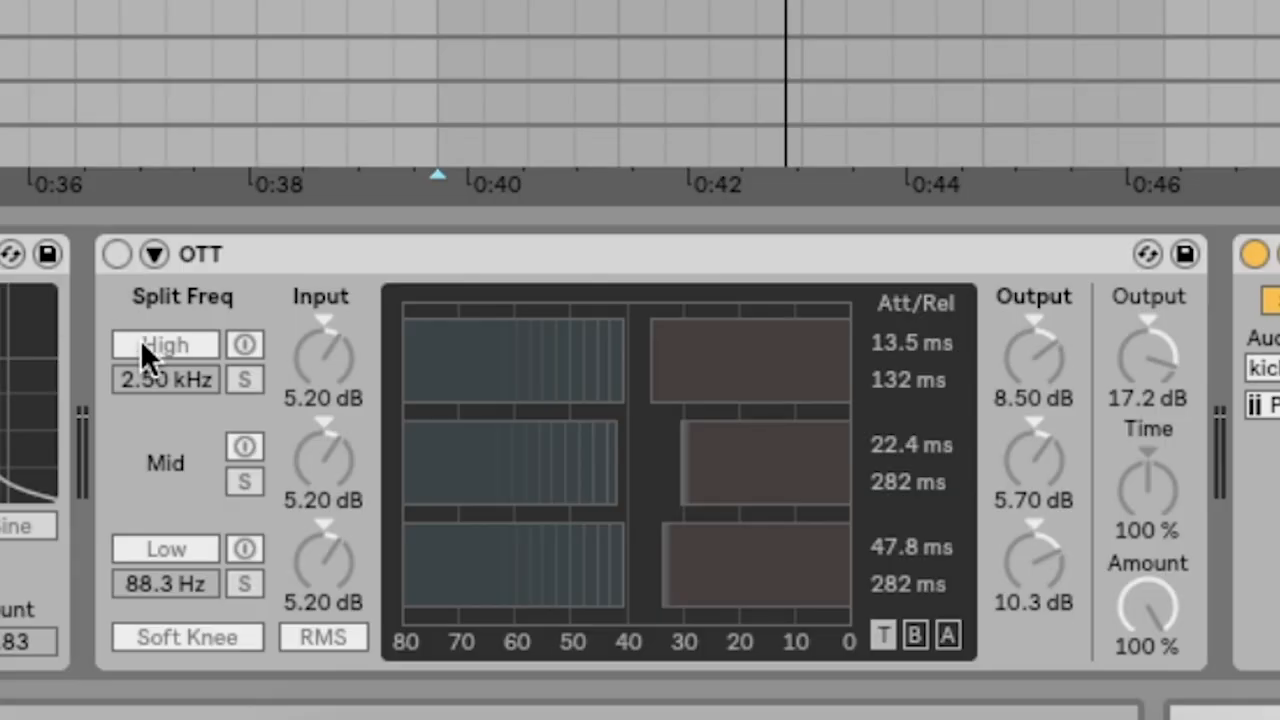
{"action": "left_click", "coordinate": [116, 252]}
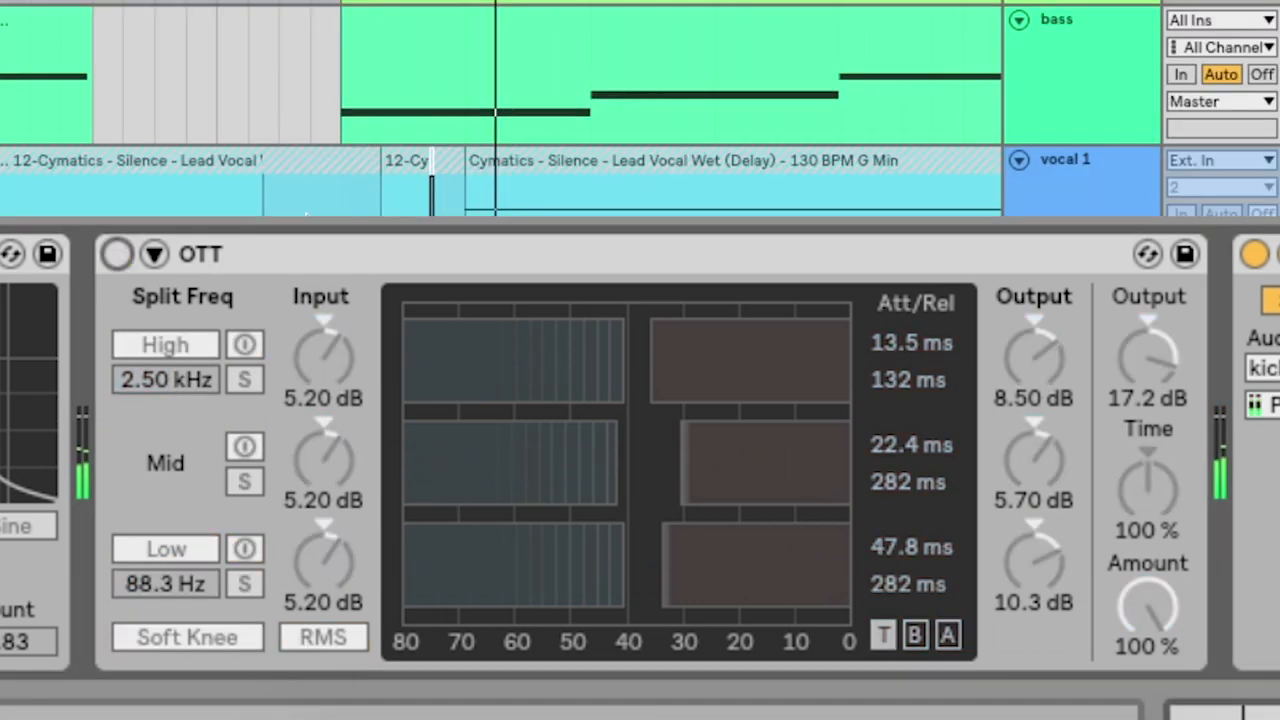
{"action": "left_click", "coordinate": [116, 252]}
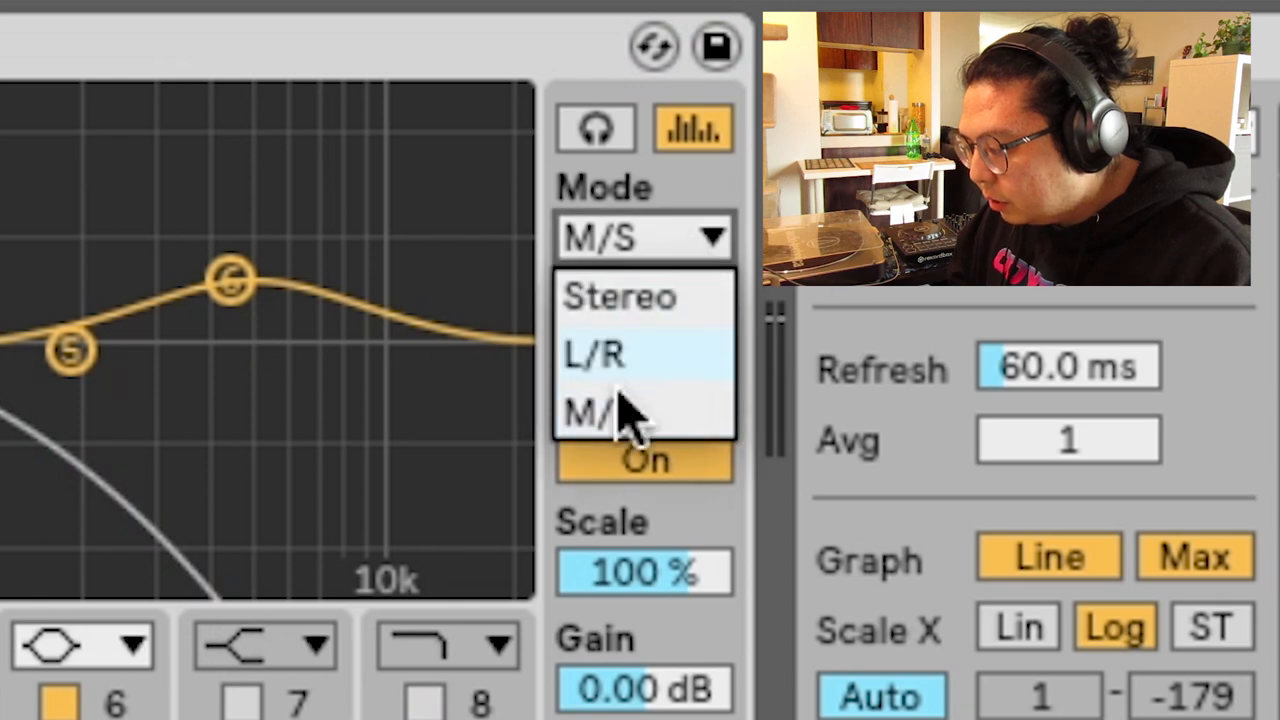
- Set EQ Eight to M/S mode, edit S, and high-pass band 1 at about 337 Hz
{"action": "left_click", "coordinate": [620, 414]}
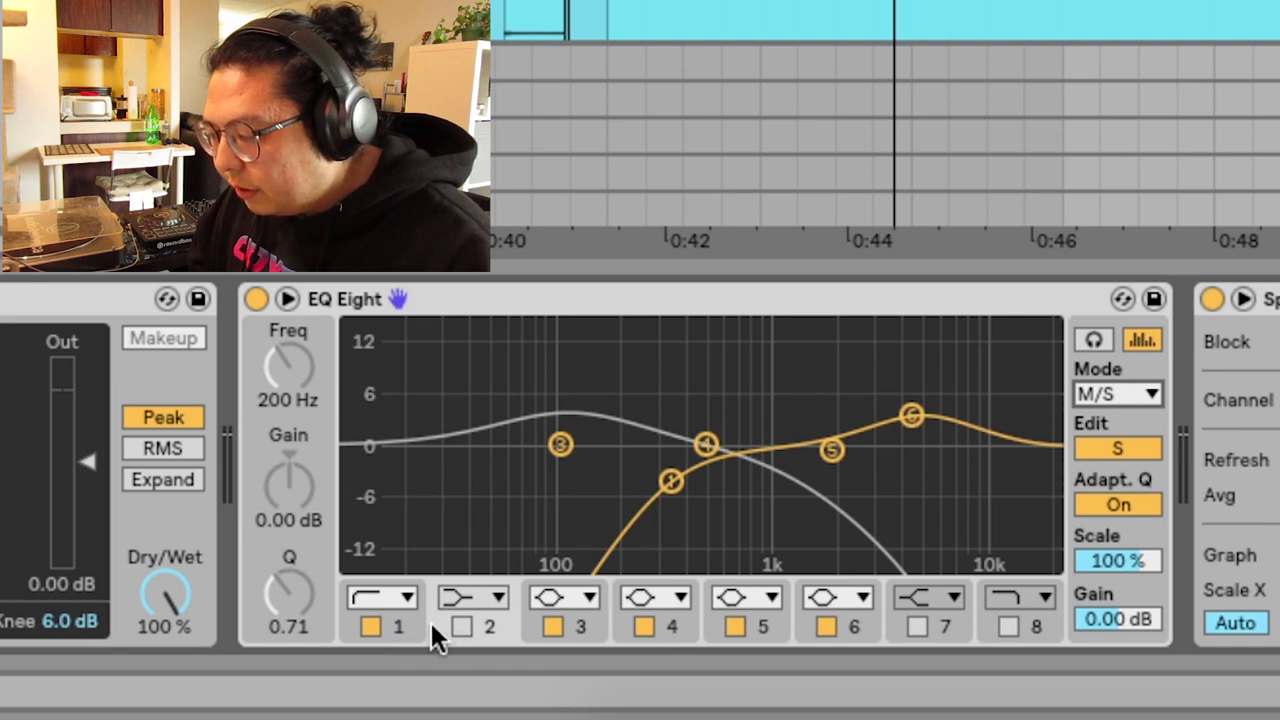
{"action": "left_click_drag", "start_coordinate": [670, 480], "coordinate": [670, 480]}
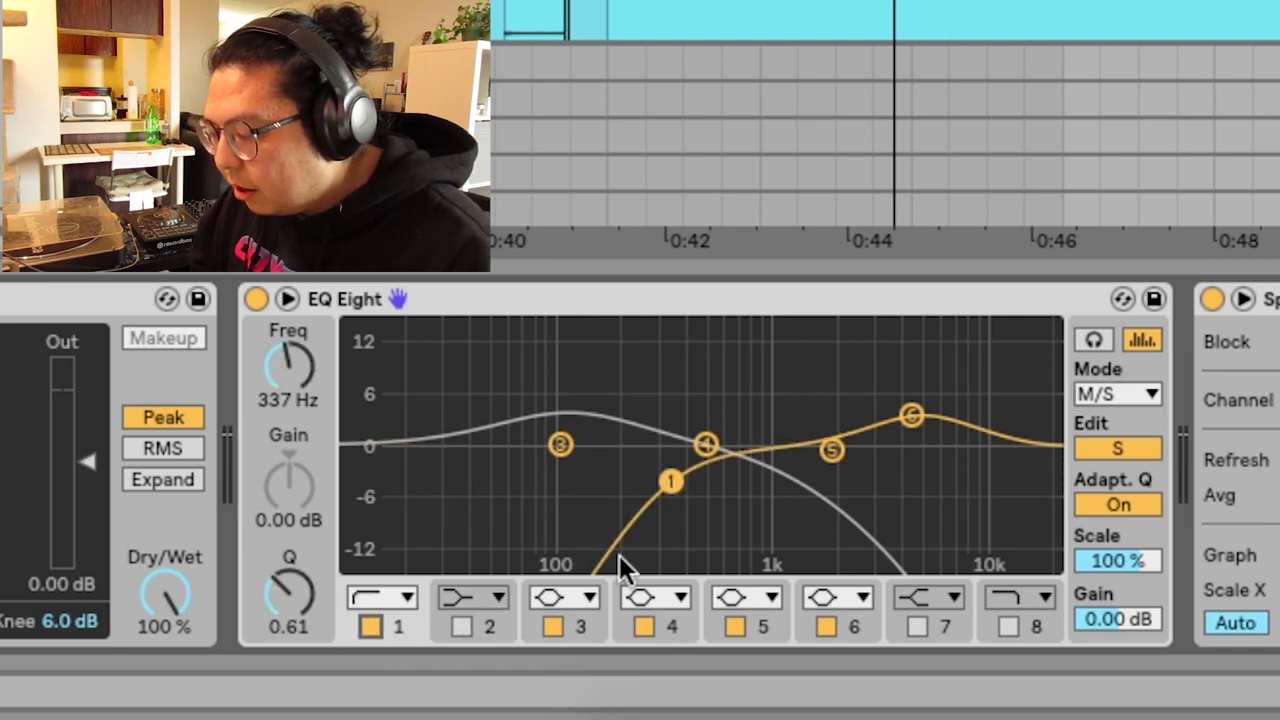